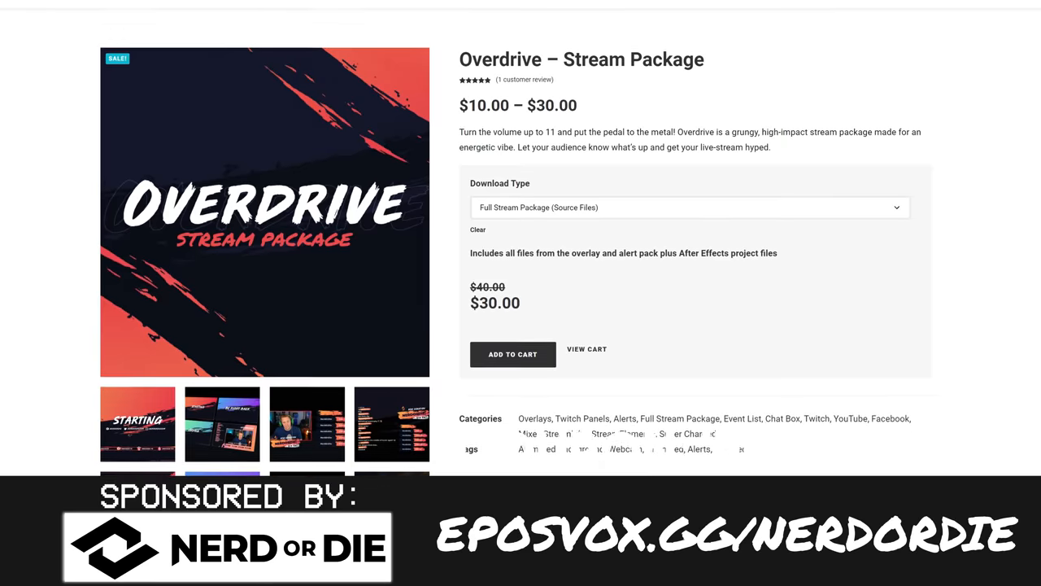
scroll(down, 3)
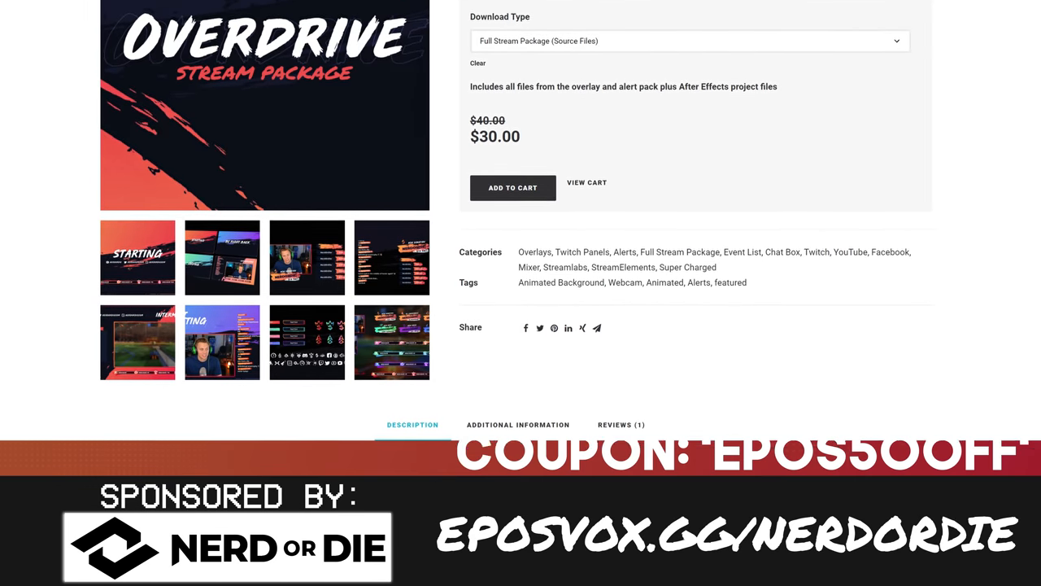
scroll(down, 3)
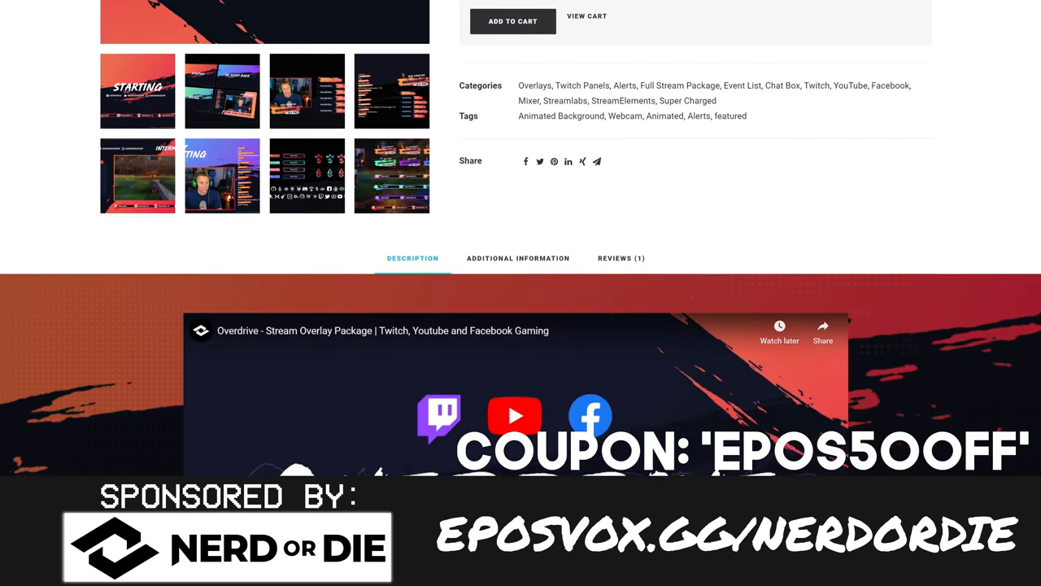